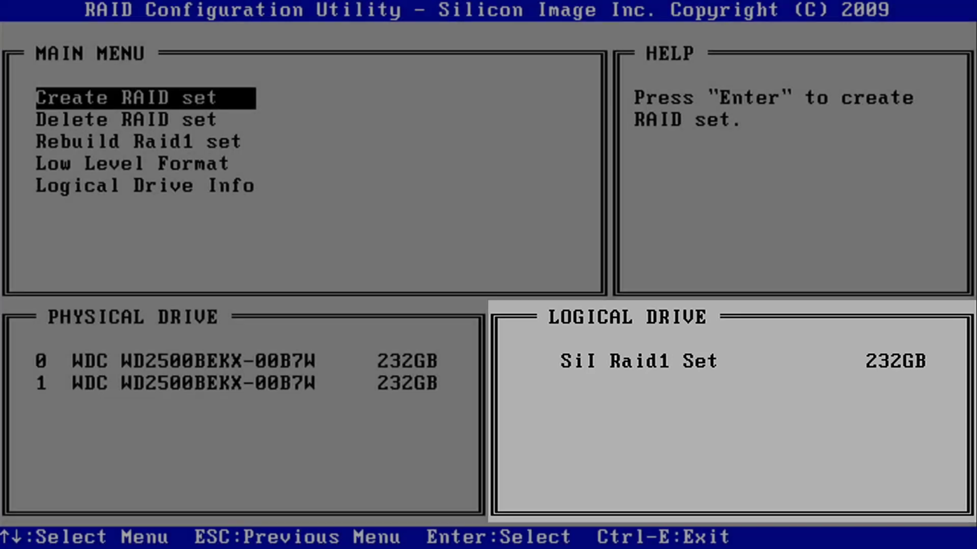
- Delete the existing Sil Raid1 Set, leaving only reserved drives listed
key("Down")
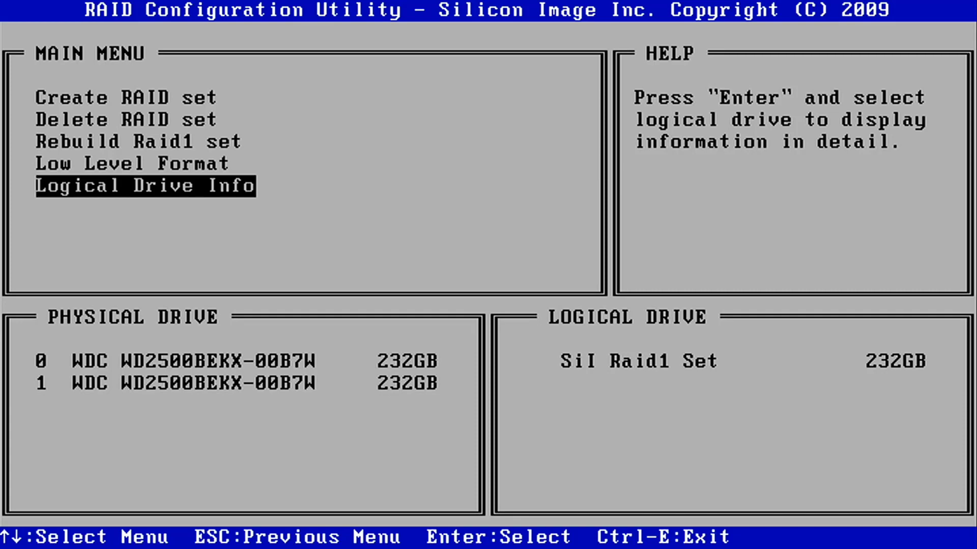
key("up")
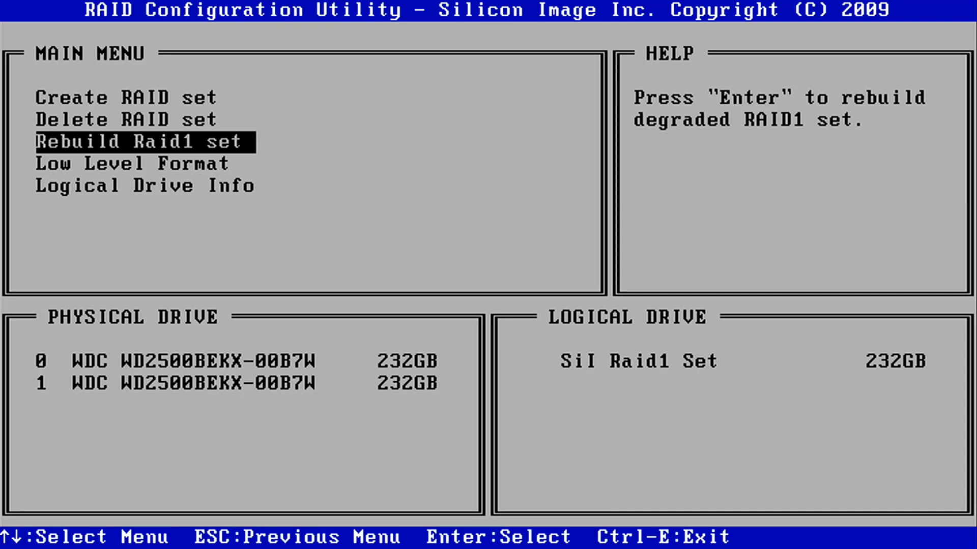
key("Up")
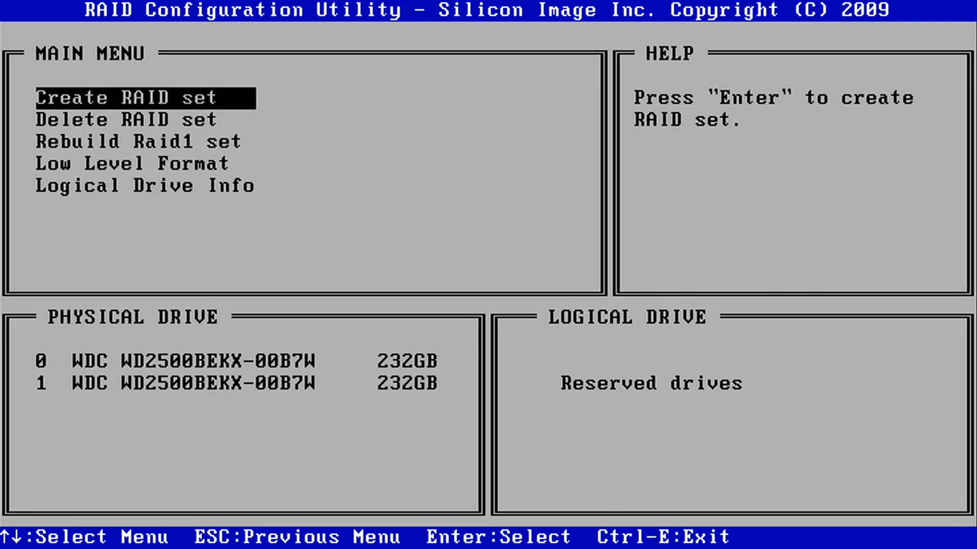
- Create a 232GB RAID1 mirror set and request to exit with Ctrl-E
key("Return")
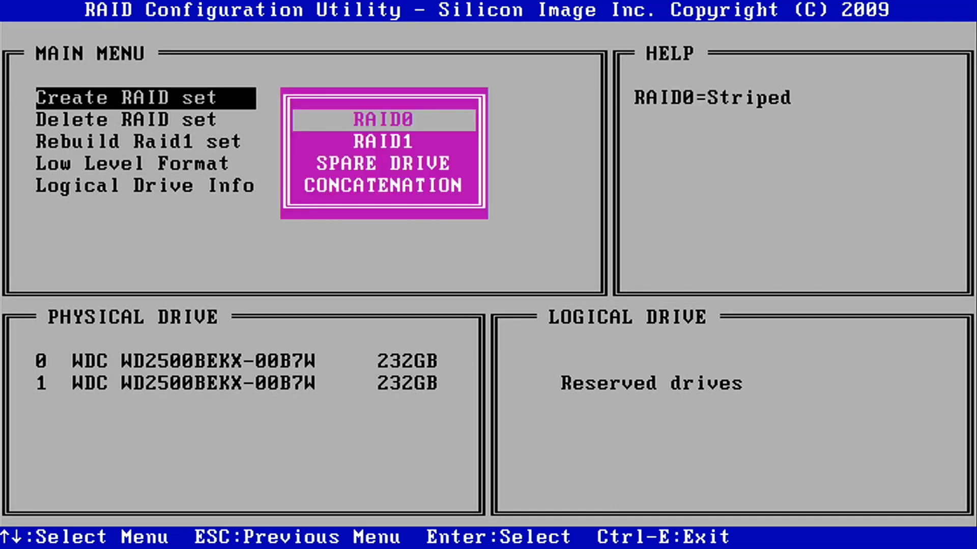
key("Down")
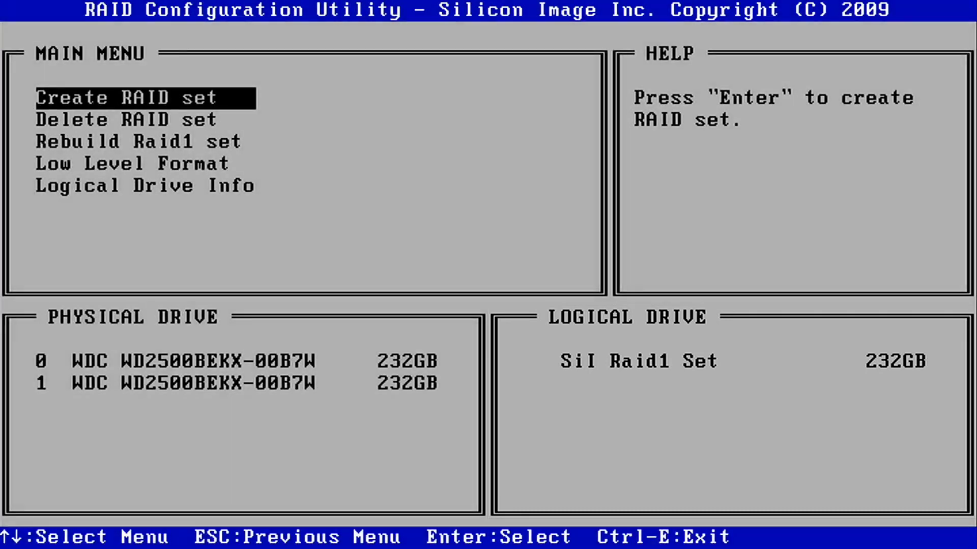
key("ctrl+e")
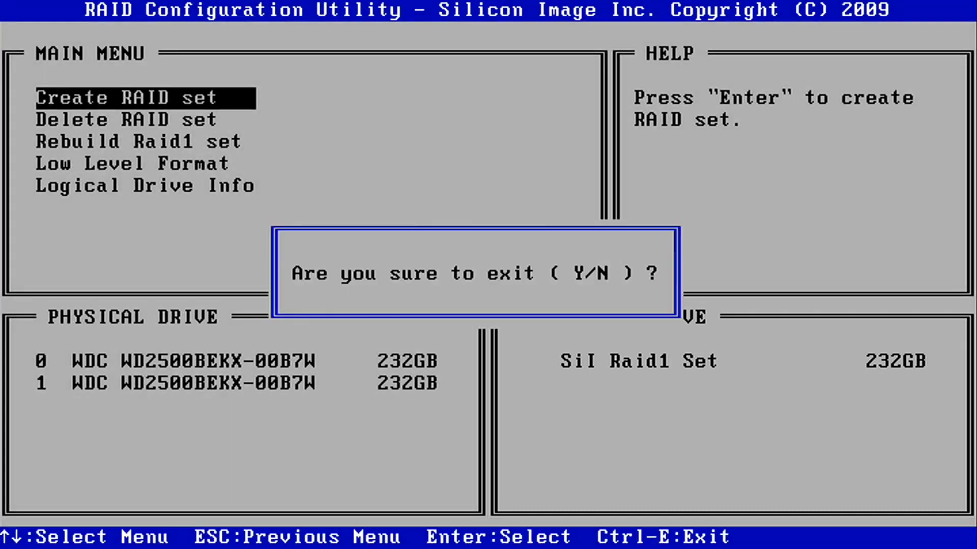